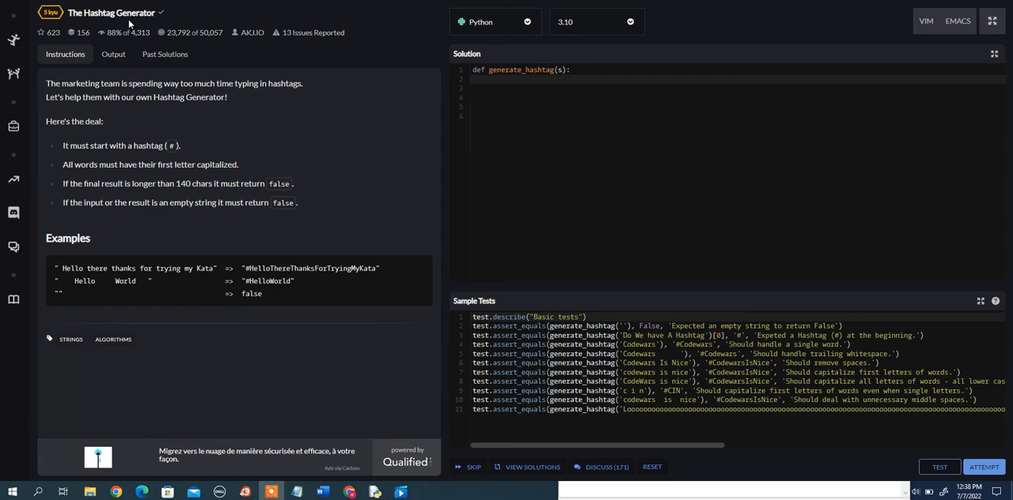
pyautogui.moveTo(98, 97)
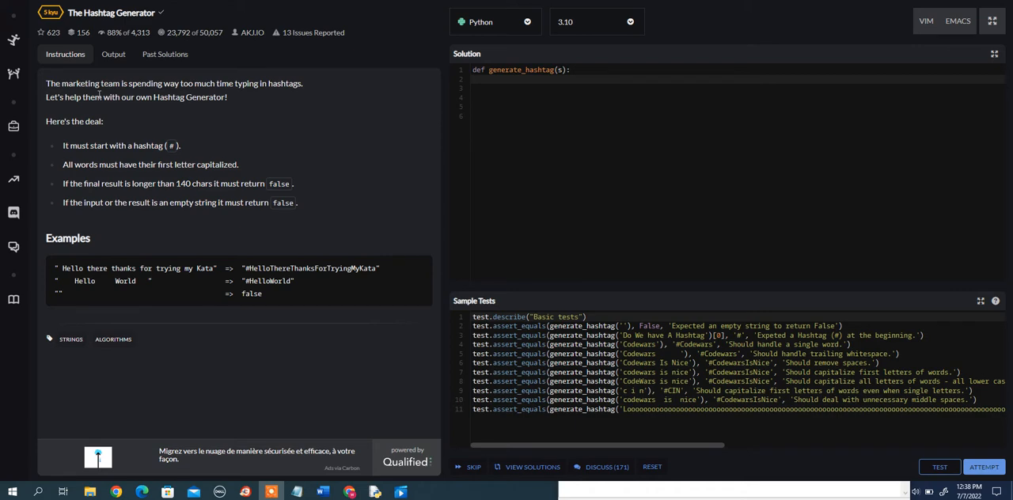
pyautogui.moveTo(288, 81)
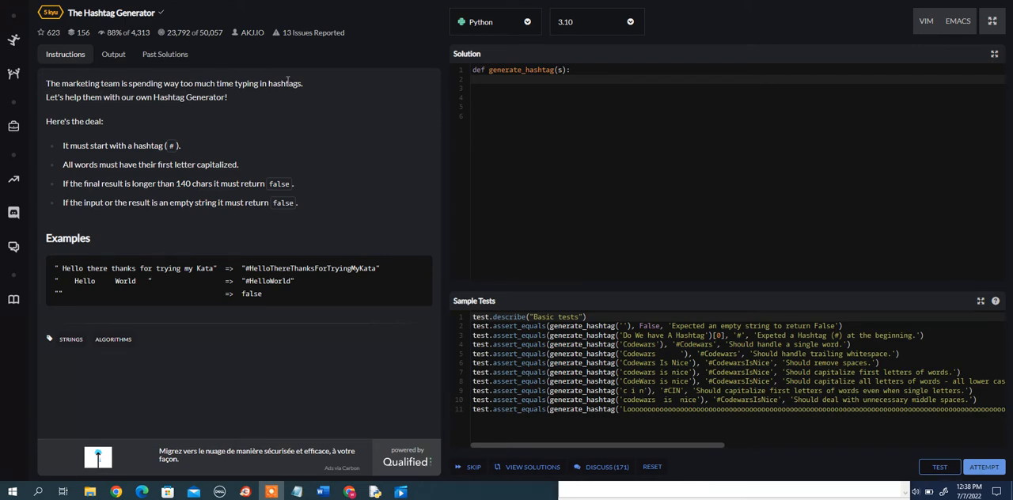
pyautogui.moveTo(190, 98)
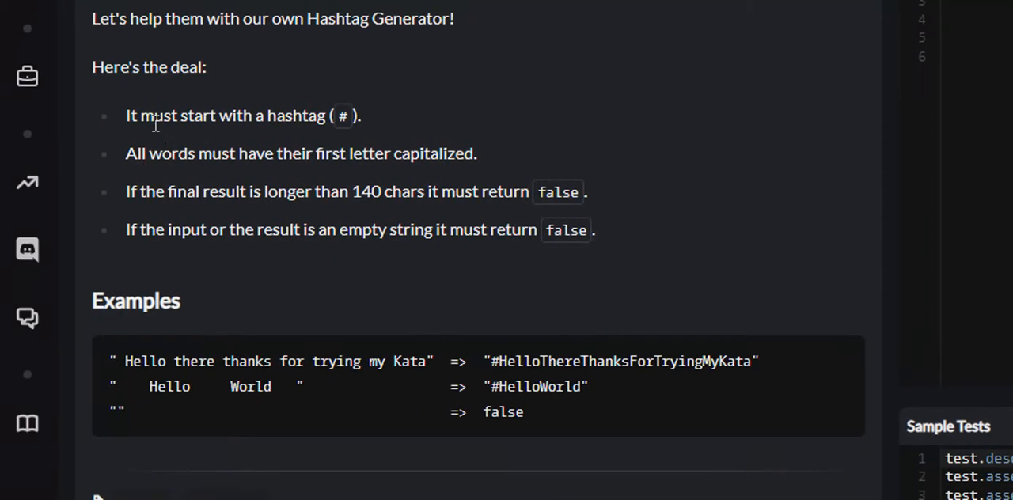
# Review the kata description, highlighting the capitalization rule and the empty input example
pyautogui.moveTo(155, 115); pyautogui.dragTo(251, 116)
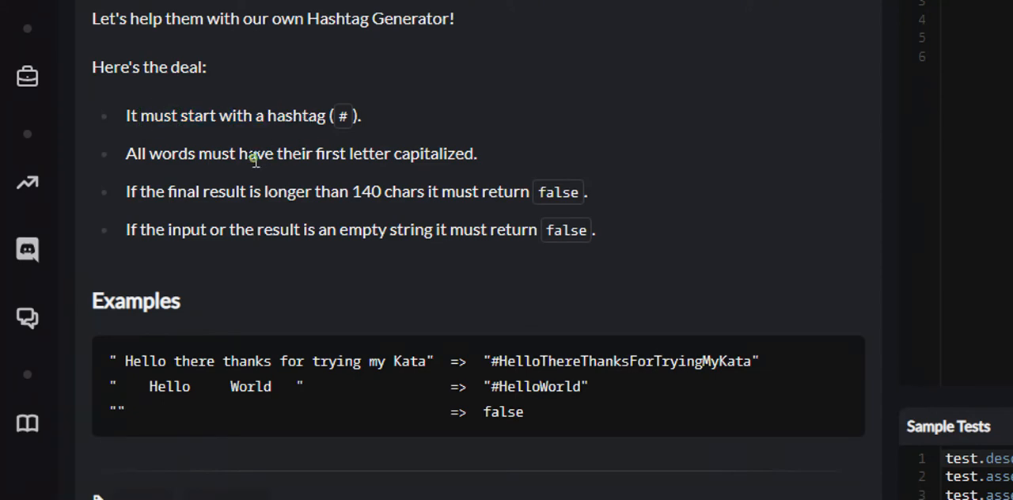
pyautogui.moveTo(255, 153); pyautogui.dragTo(349, 153)
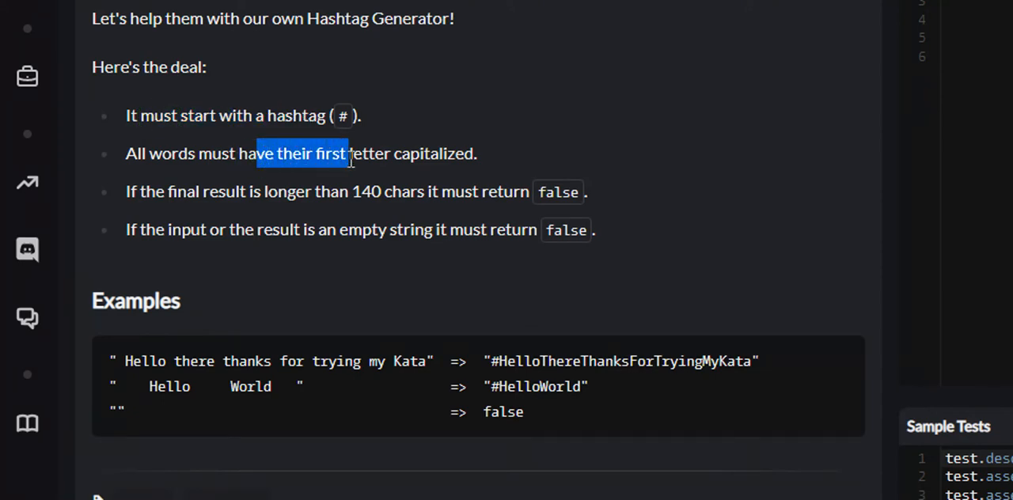
pyautogui.click(345, 192)
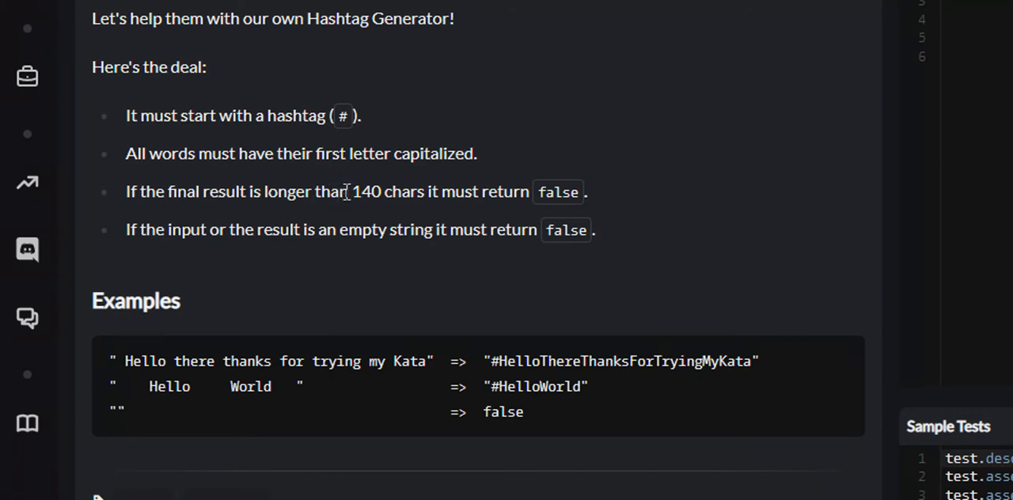
pyautogui.moveTo(349, 192)
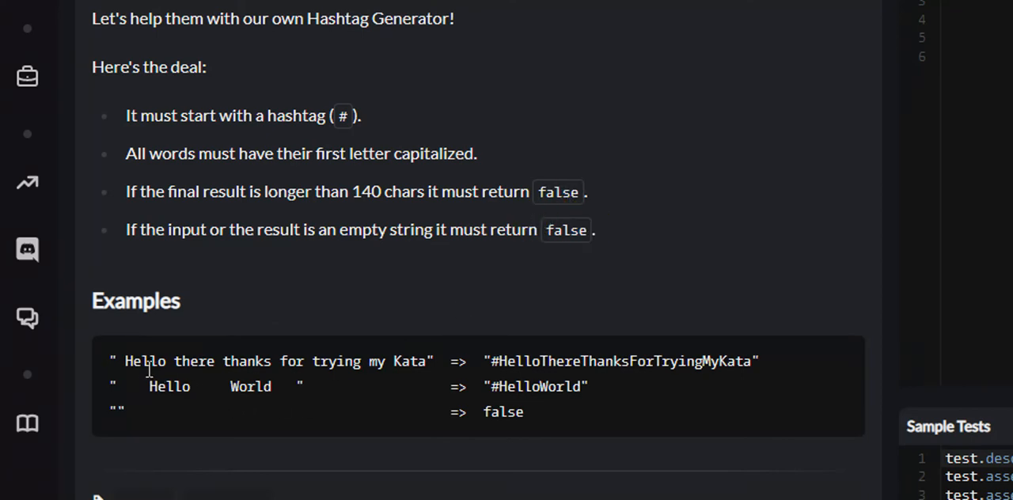
pyautogui.moveTo(133, 361); pyautogui.dragTo(313, 361)
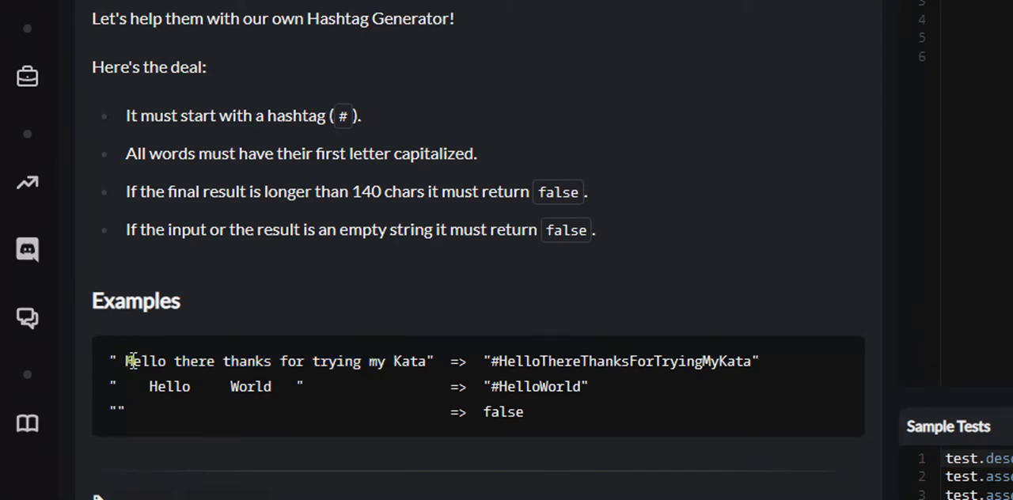
pyautogui.doubleClick(193, 361)
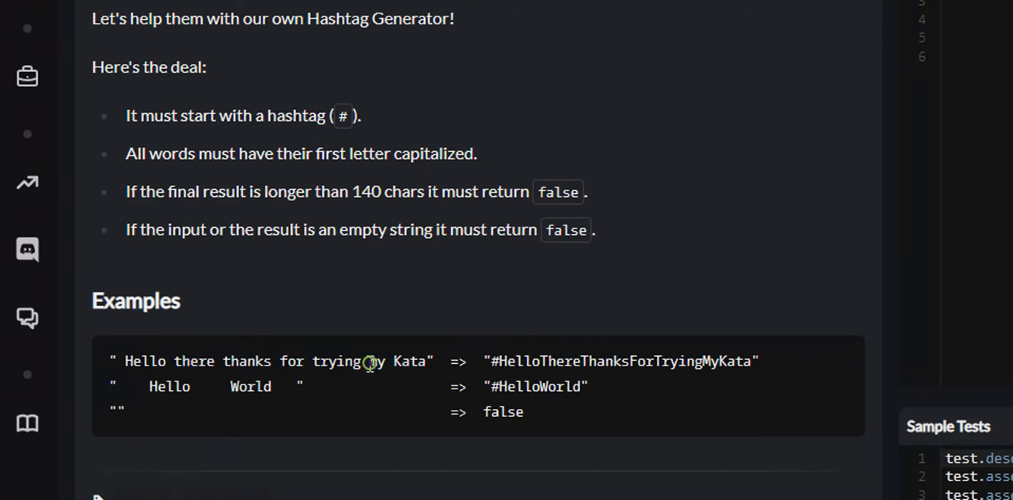
pyautogui.moveTo(507, 361); pyautogui.dragTo(693, 361)
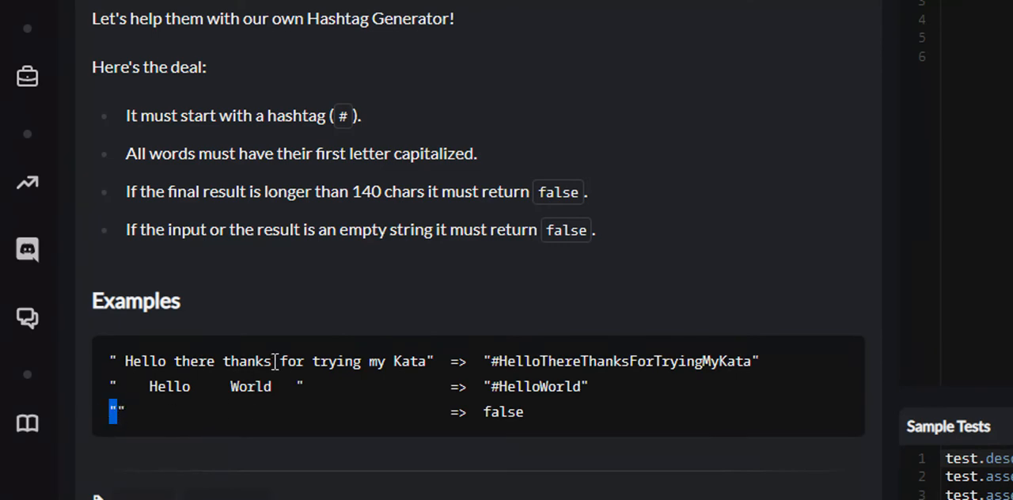
pyautogui.scroll(-3)
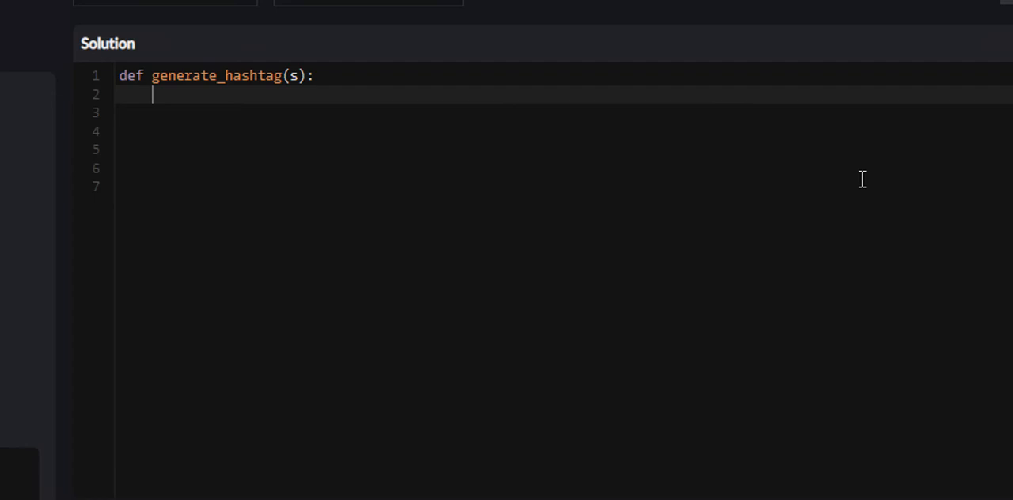
# Add the guard 'if not s or len(s) > 140: return False' to generate_hashtag
pyautogui.write('if not s')
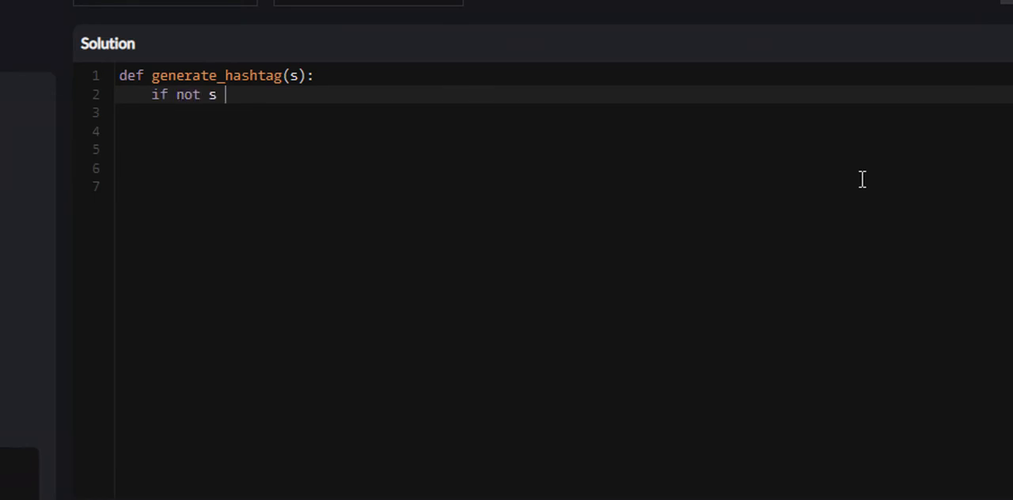
pyautogui.write('or len(s) >')
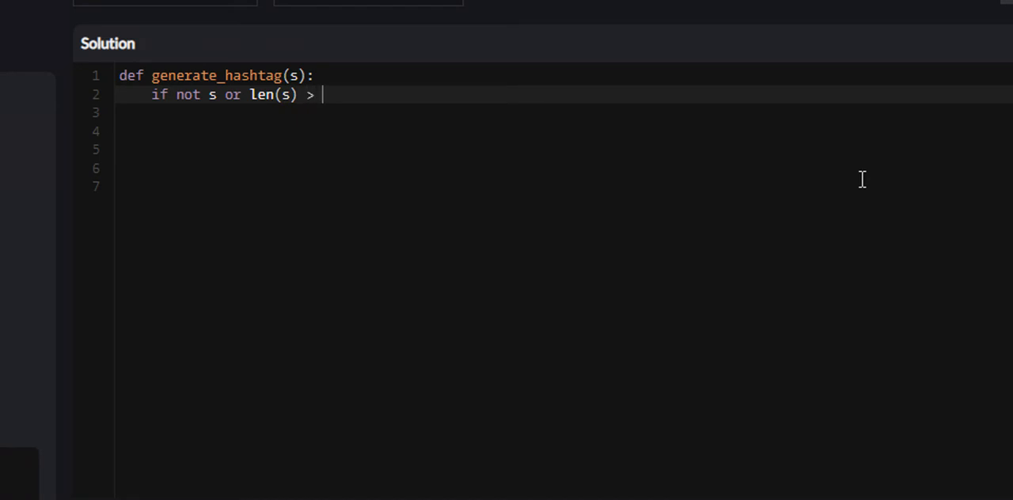
pyautogui.write('140:')
pyautogui.click(563, 112)
pyautogui.write('return')
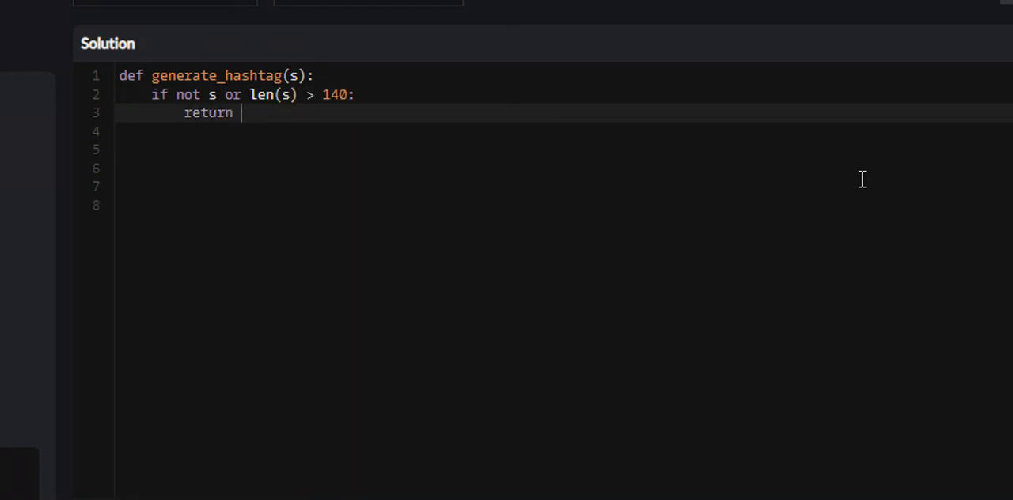
pyautogui.write('False')
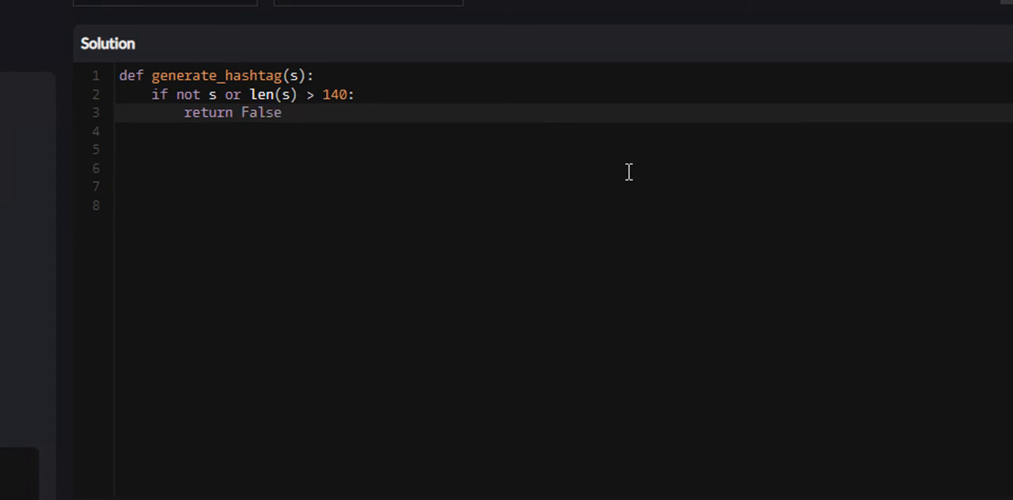
pyautogui.moveTo(285, 129)
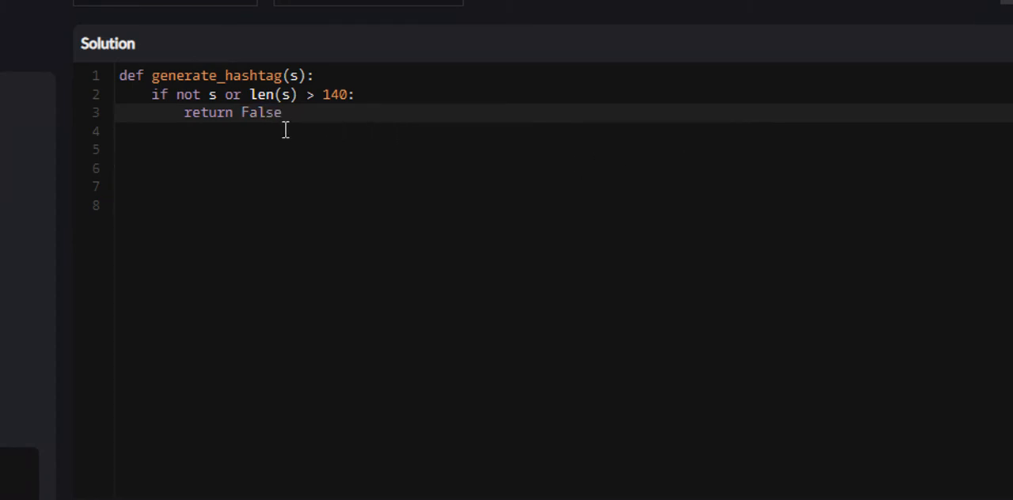
pyautogui.moveTo(229, 95)
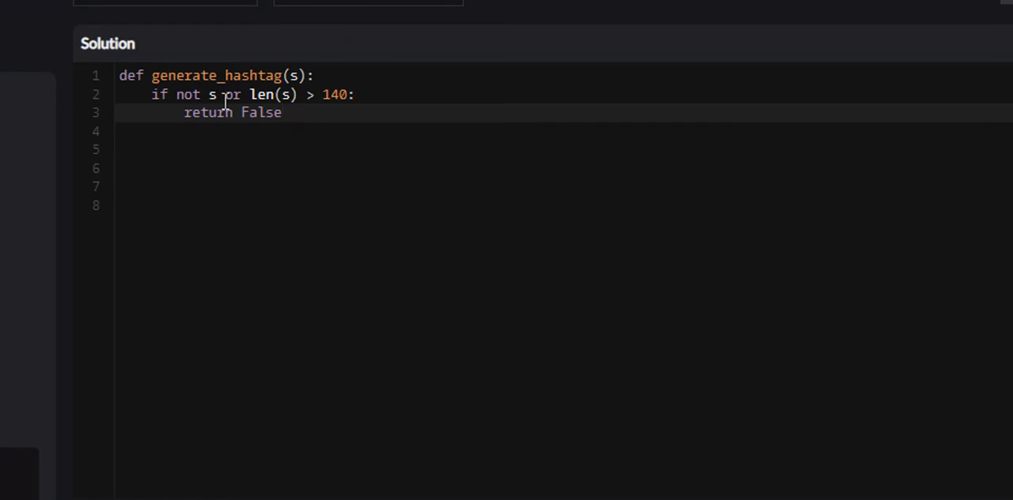
pyautogui.moveTo(220, 95)
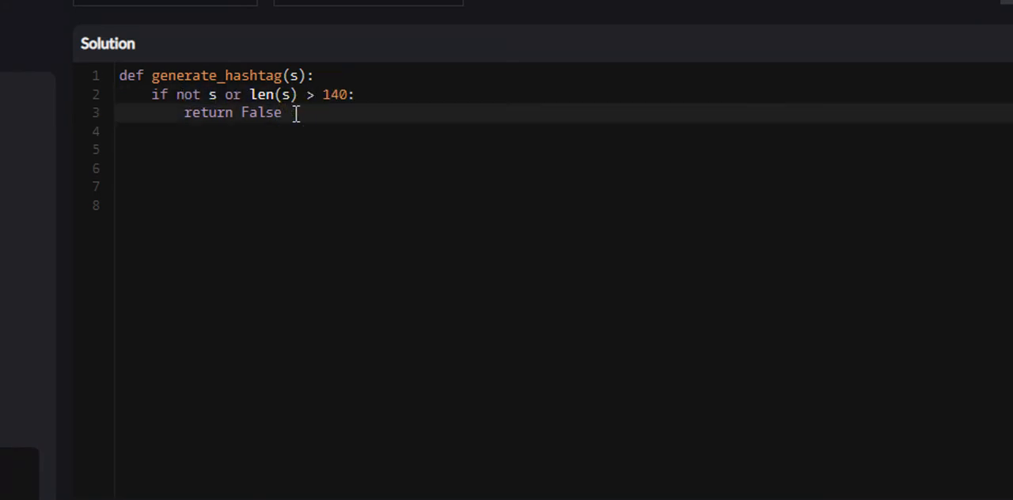
pyautogui.press('enter')
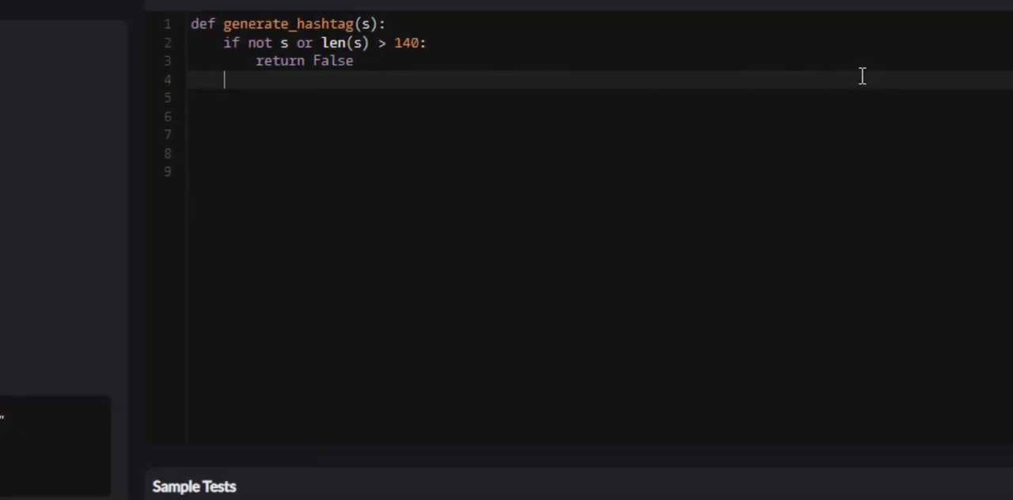
# Assign x = s.title().replace(" ", "") and start a new line below it
pyautogui.write('x =')
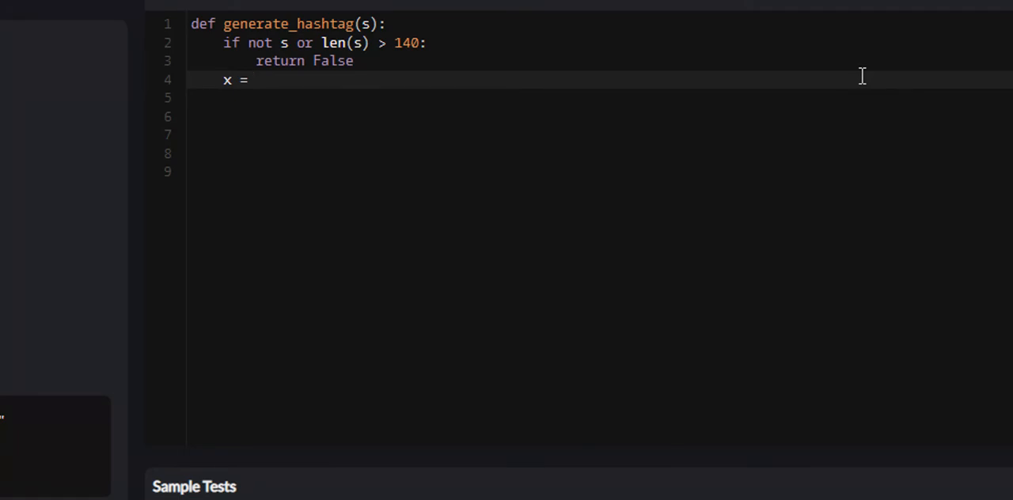
pyautogui.write('s.title(')
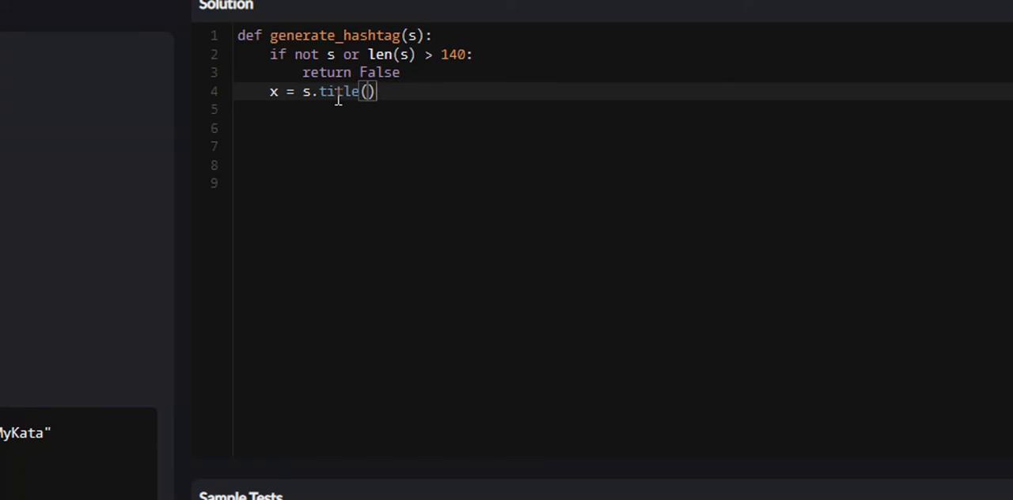
pyautogui.write('.r')
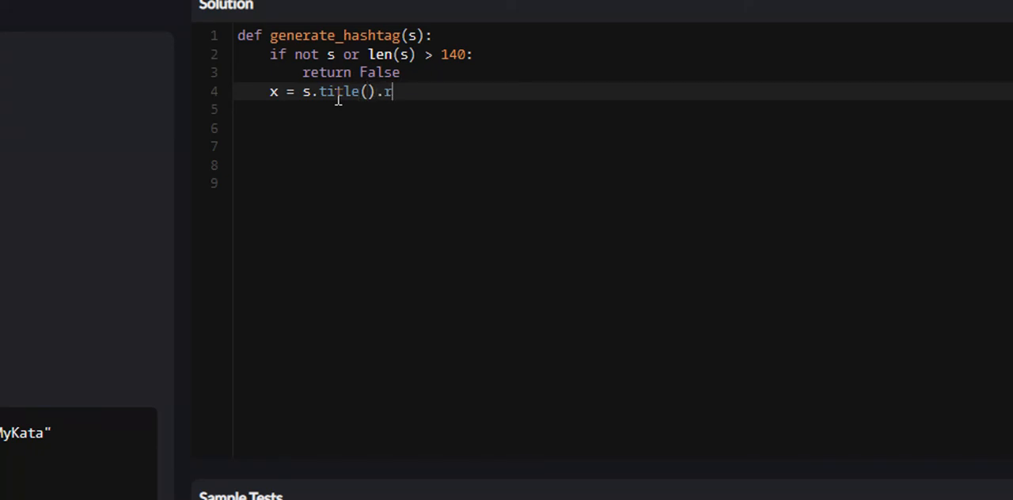
pyautogui.write('eplace(')
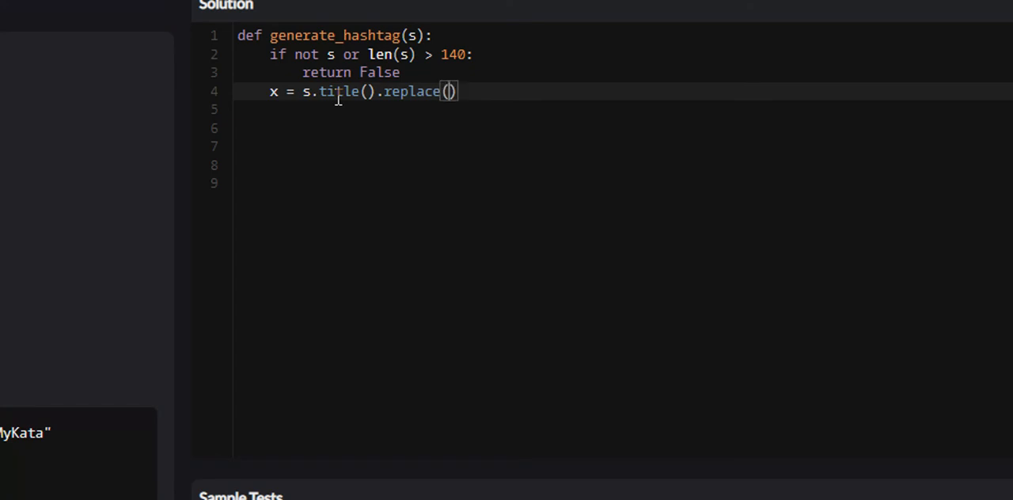
pyautogui.write('" "')
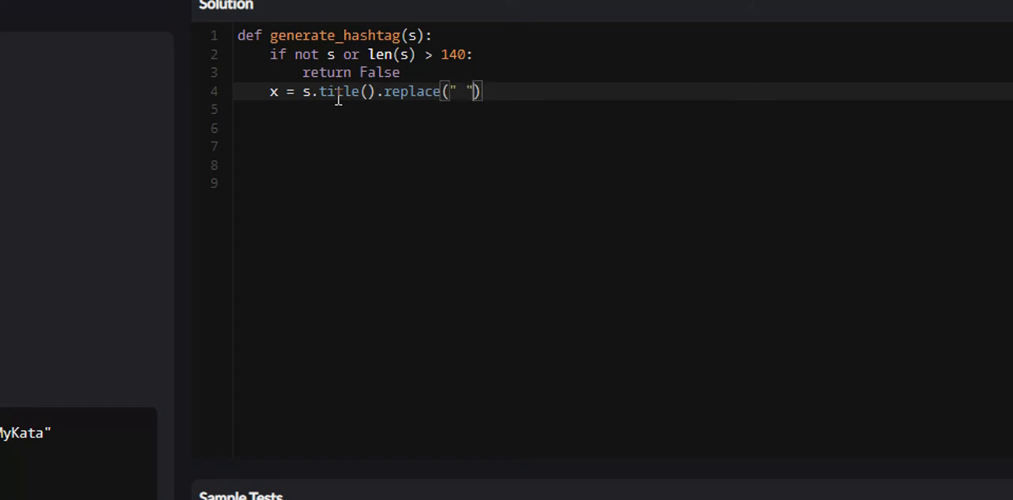
pyautogui.write(', "')
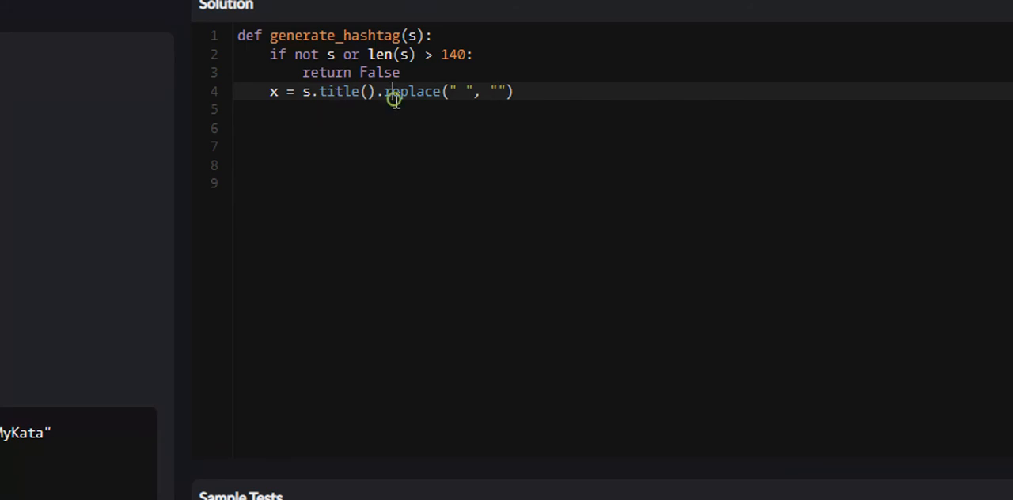
pyautogui.doubleClick(404, 91)
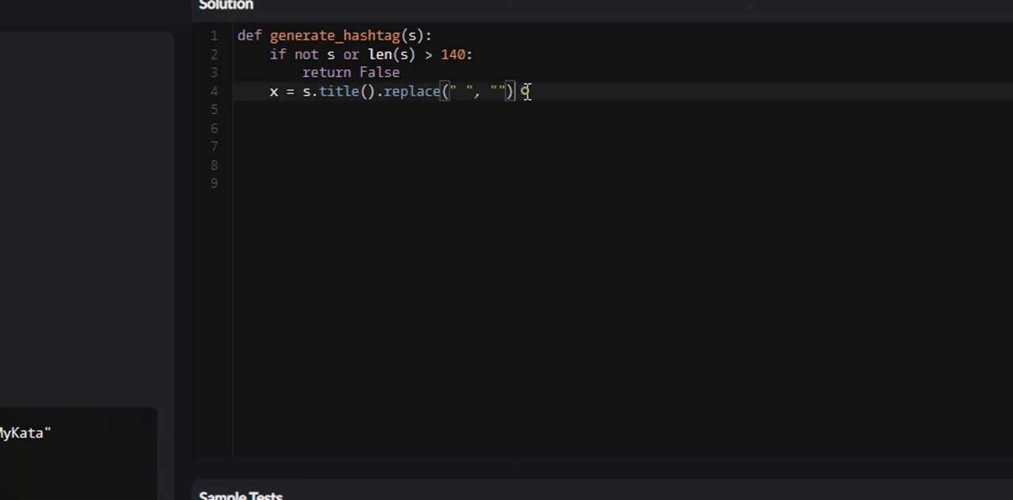
pyautogui.press('Backspace')
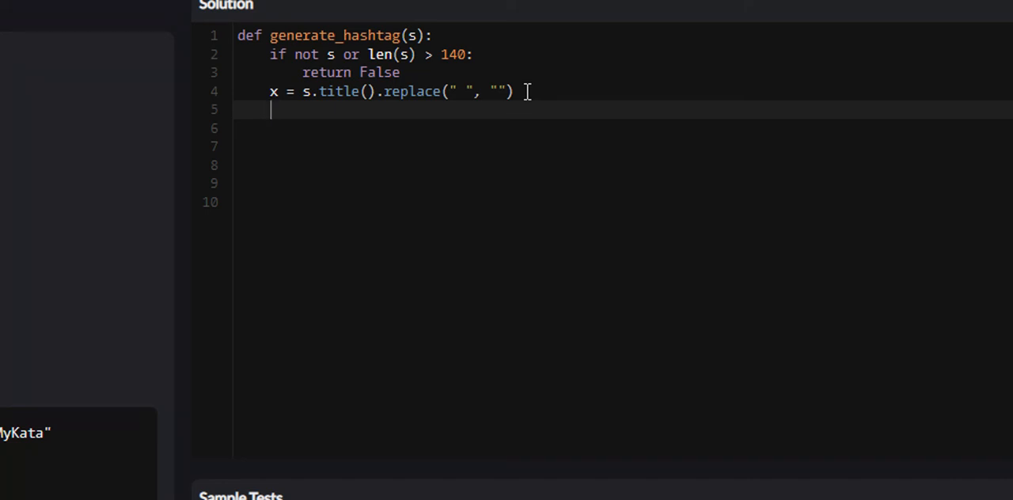
# Return "{}{}".format("#", x) to prefix the processed text with a hash
pyautogui.write('return')
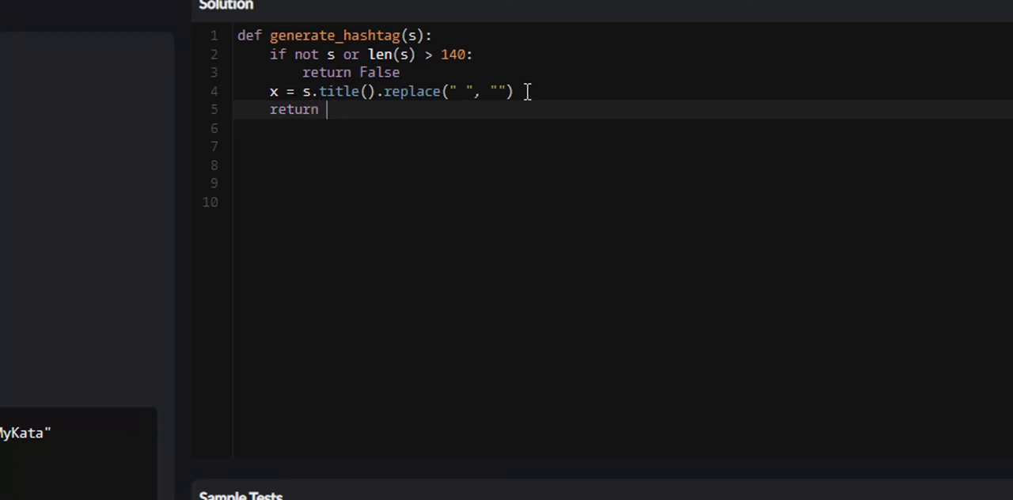
pyautogui.write('"{}"')
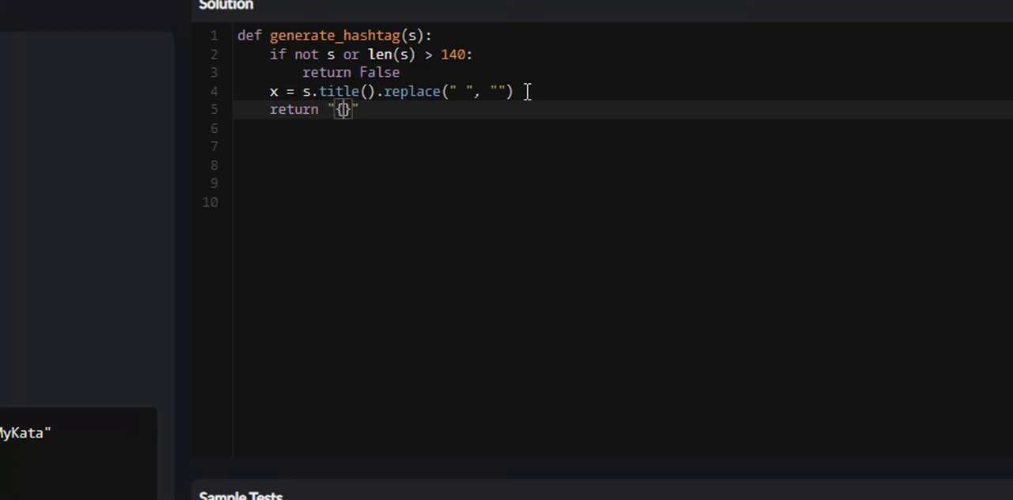
pyautogui.write('{}')
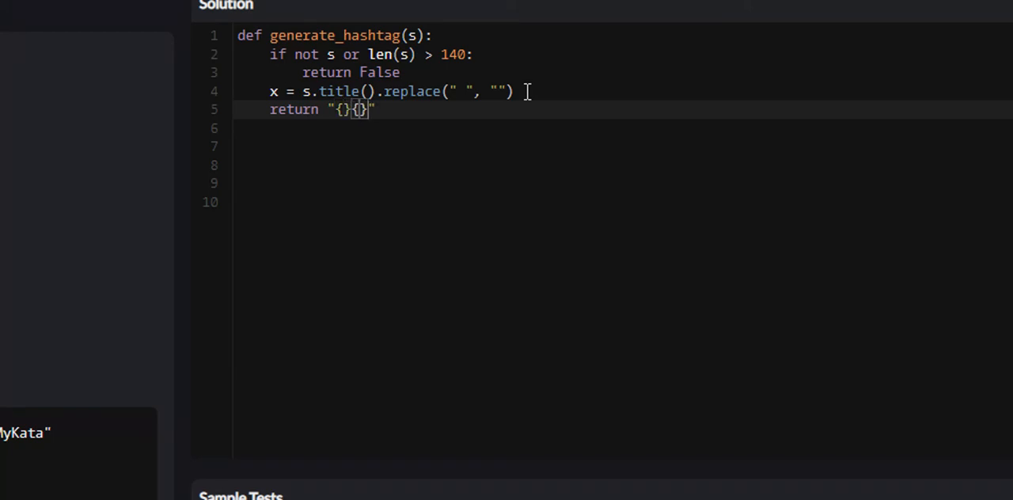
pyautogui.write('.forma')
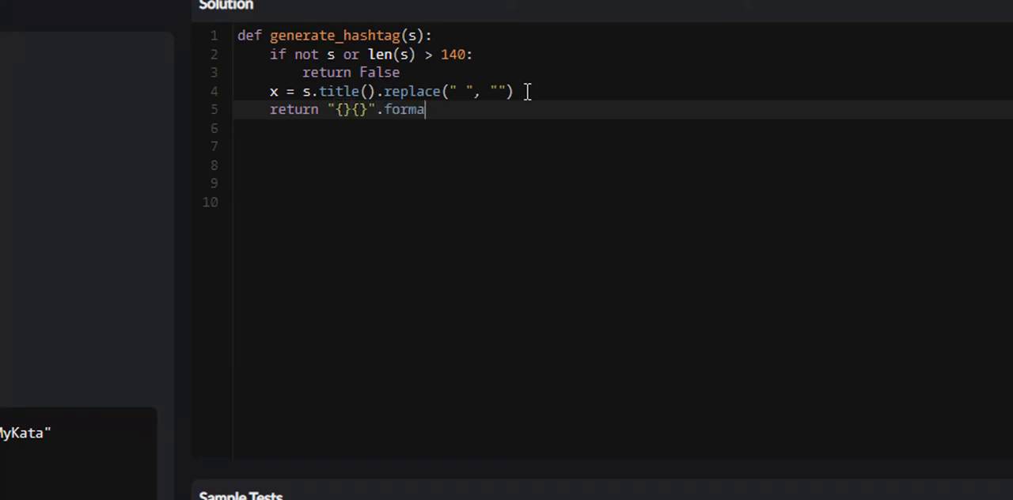
pyautogui.write('t()')
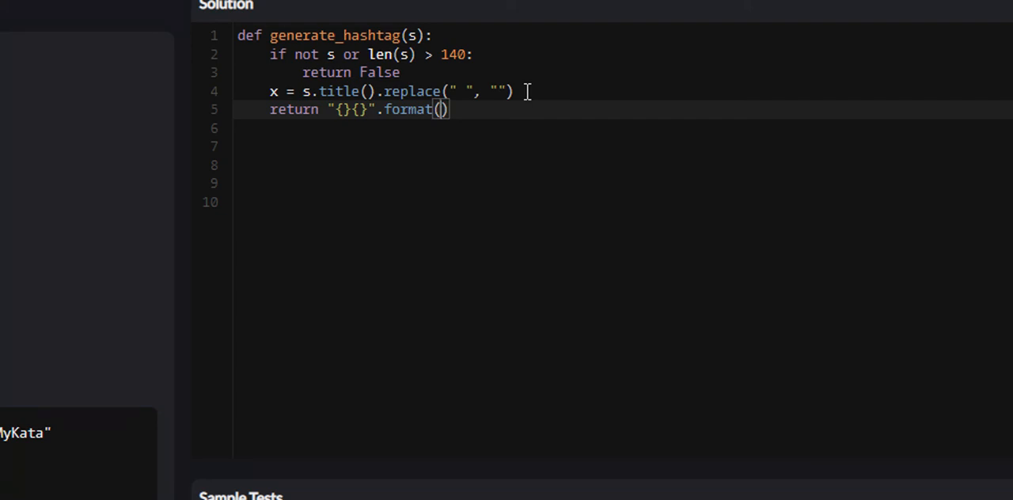
pyautogui.write('"')
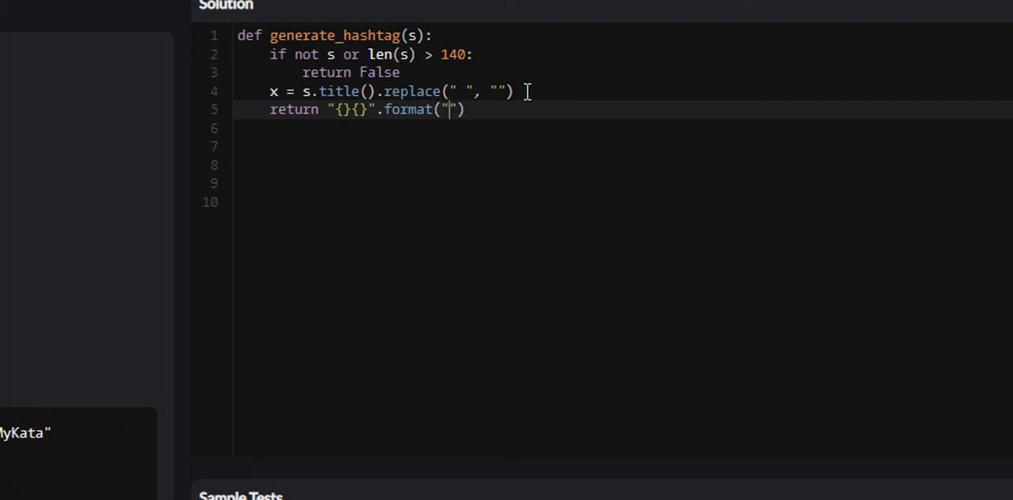
pyautogui.write('#",')
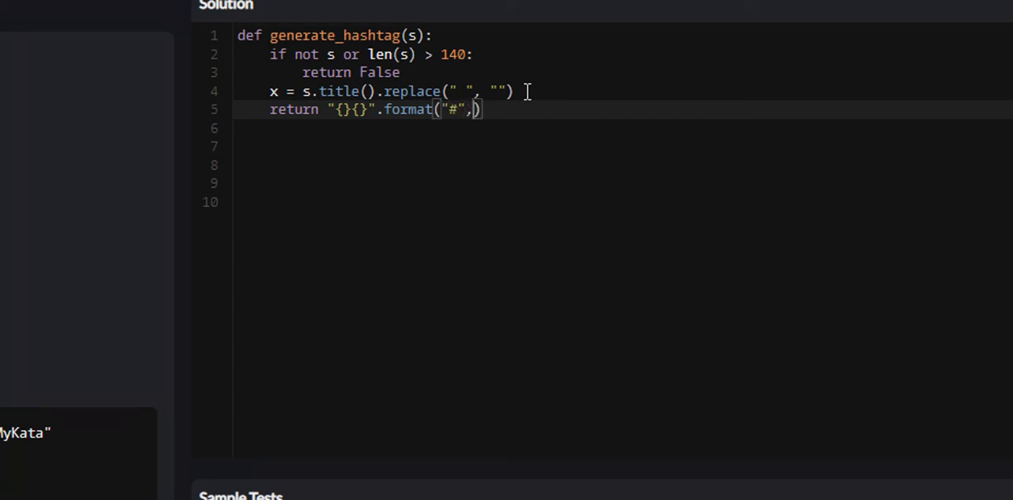
pyautogui.write('" "')
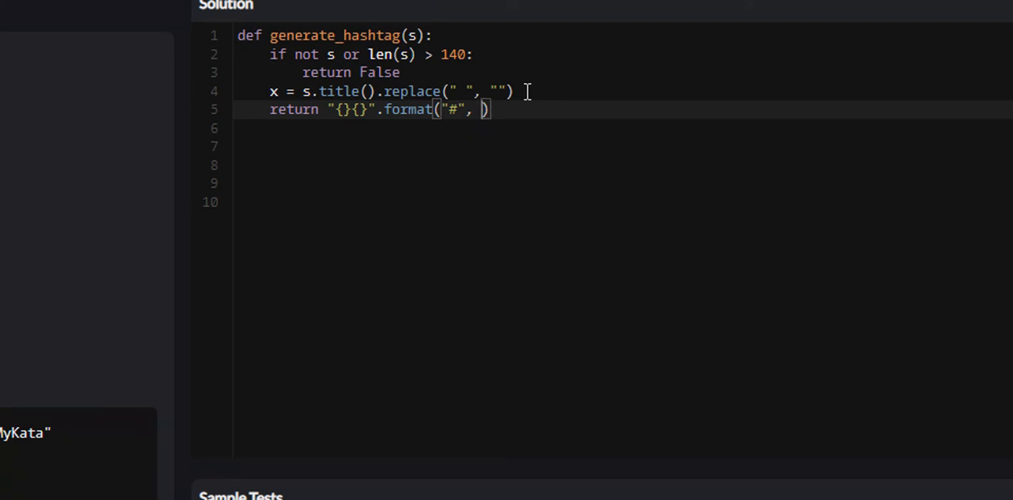
pyautogui.write('x')
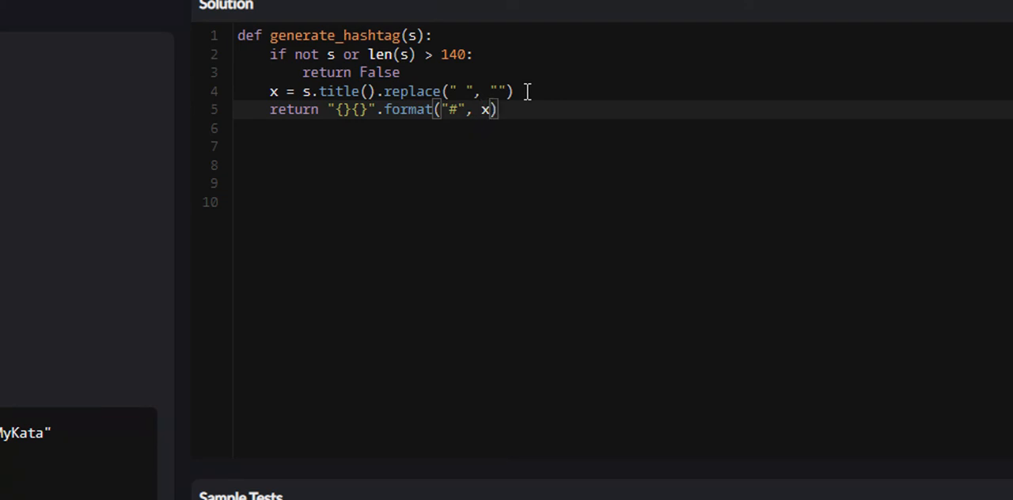